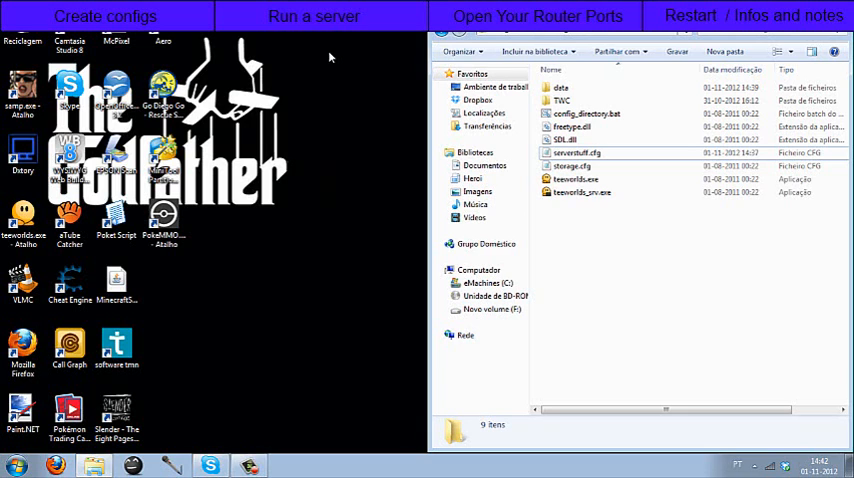
# Launch Notepad to hold the copied Teeworlds server settings block.
pyautogui.click(16, 466)
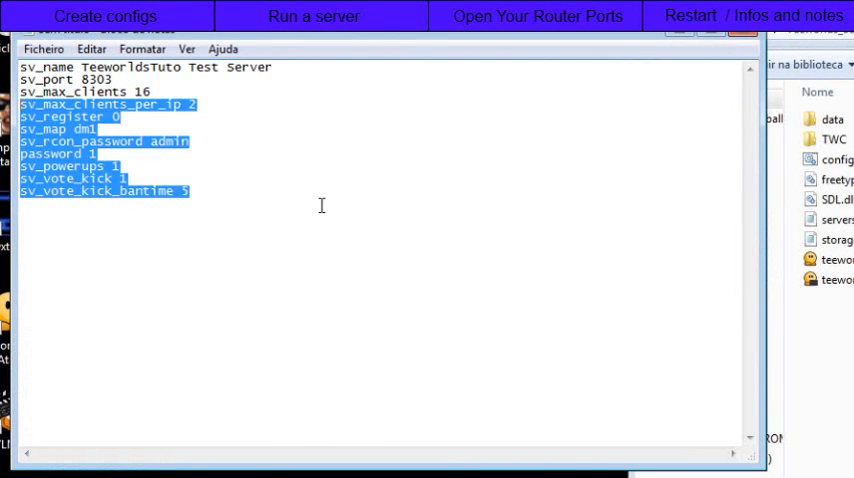
pyautogui.click(320, 205)
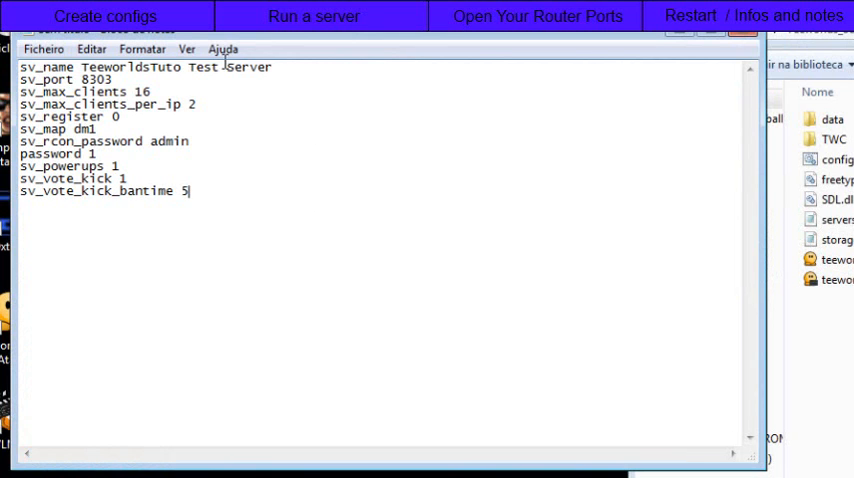
pyautogui.moveTo(230, 179)
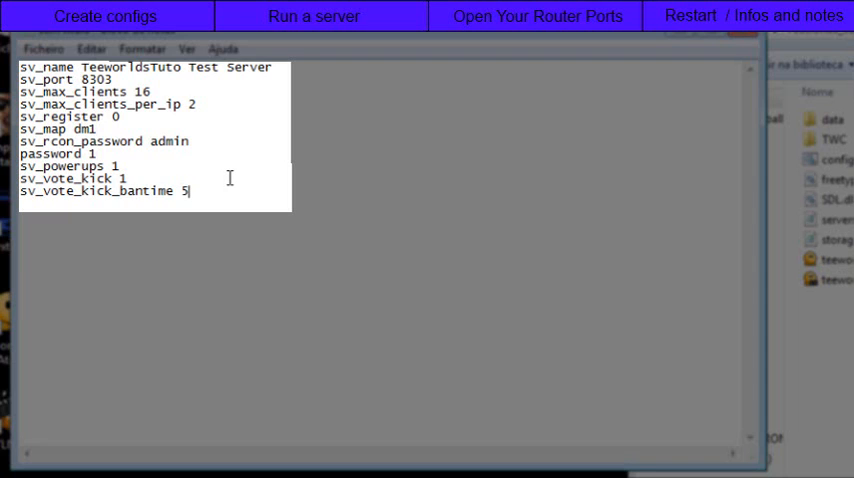
pyautogui.moveTo(188, 191)
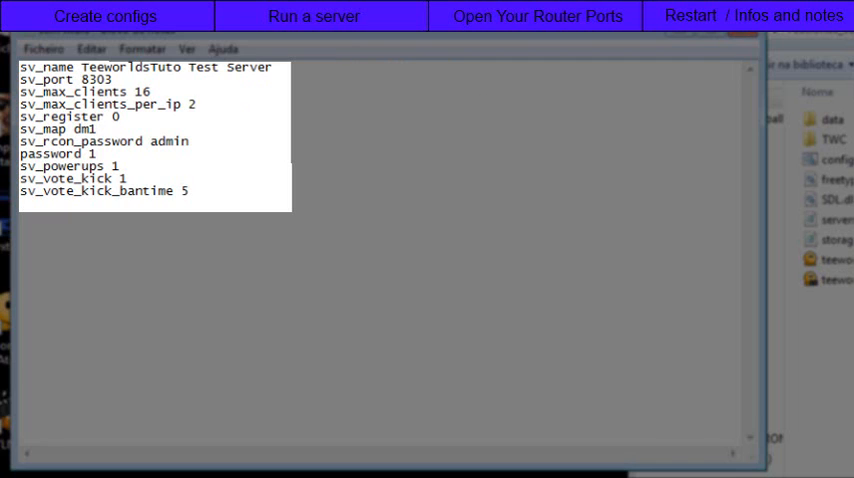
pyautogui.click(197, 103)
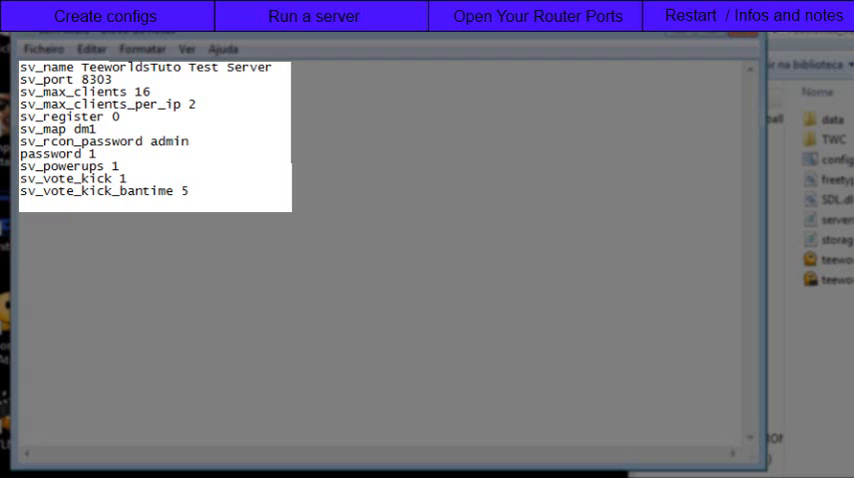
# Insert the line 'sv_gametype dm' between sv_register 0 and sv_map dm1.
pyautogui.write('sv_gametype')
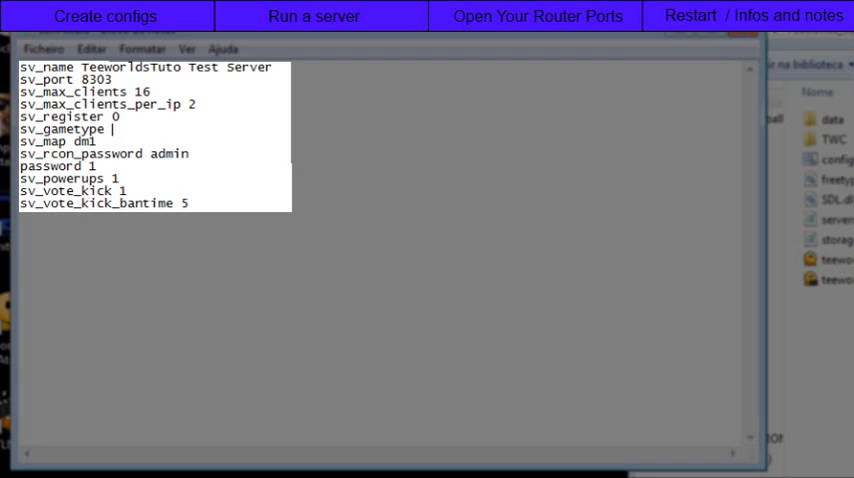
pyautogui.write('dm')
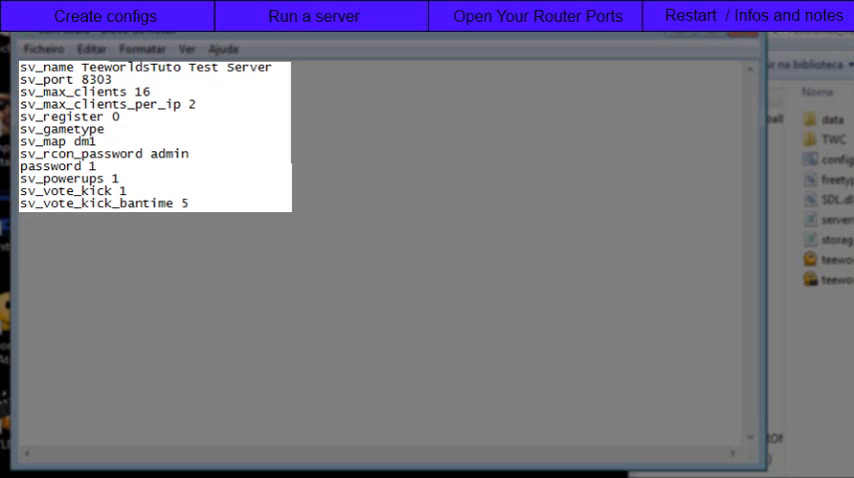
pyautogui.click(114, 128)
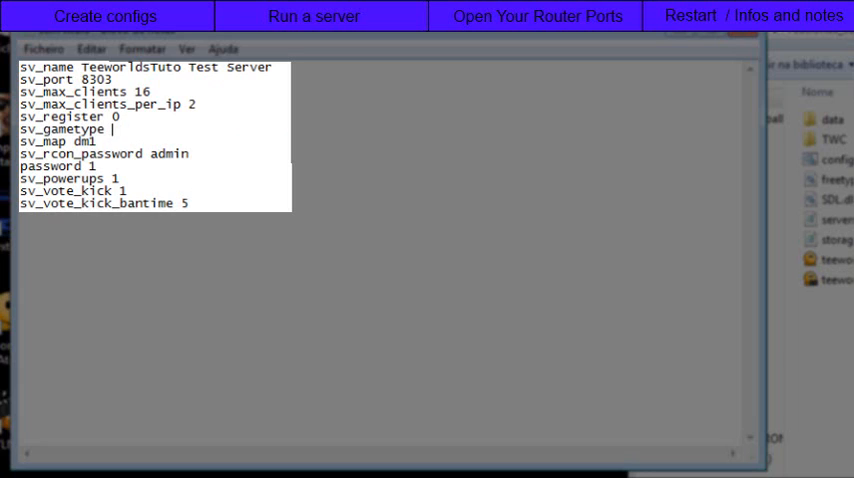
pyautogui.write('dm')
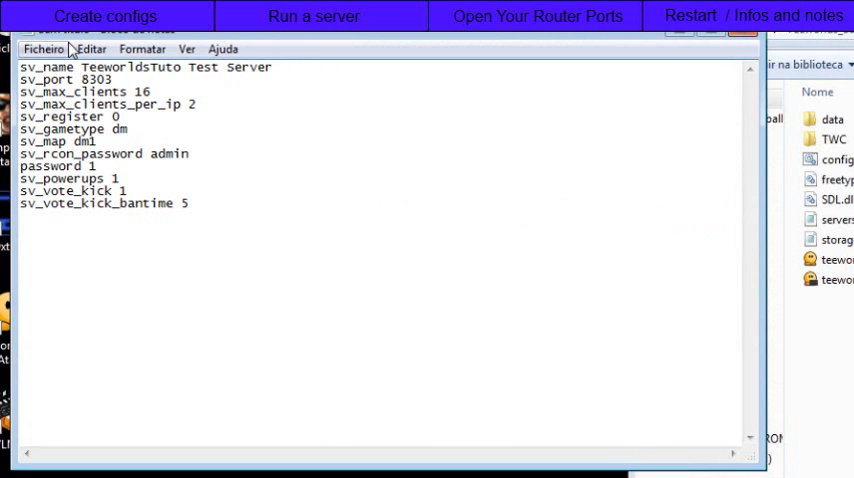
# Save the settings as server.cfg with the file type set to all files.
pyautogui.click(90, 48)
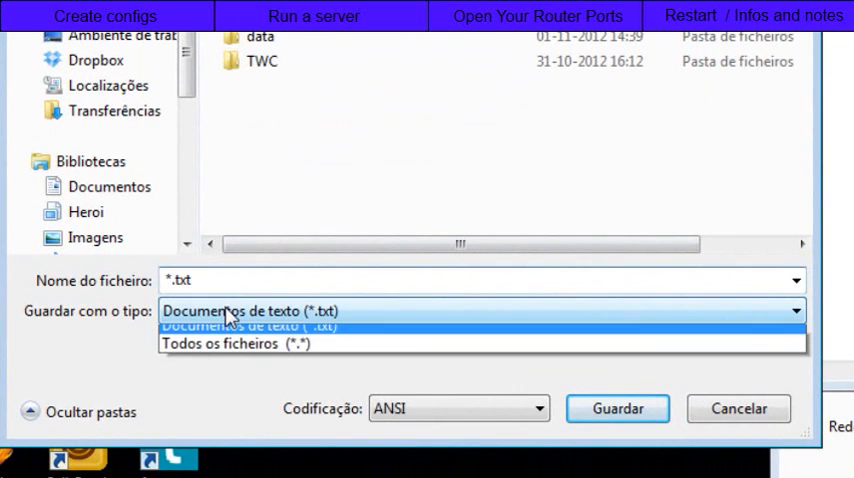
pyautogui.click(232, 343)
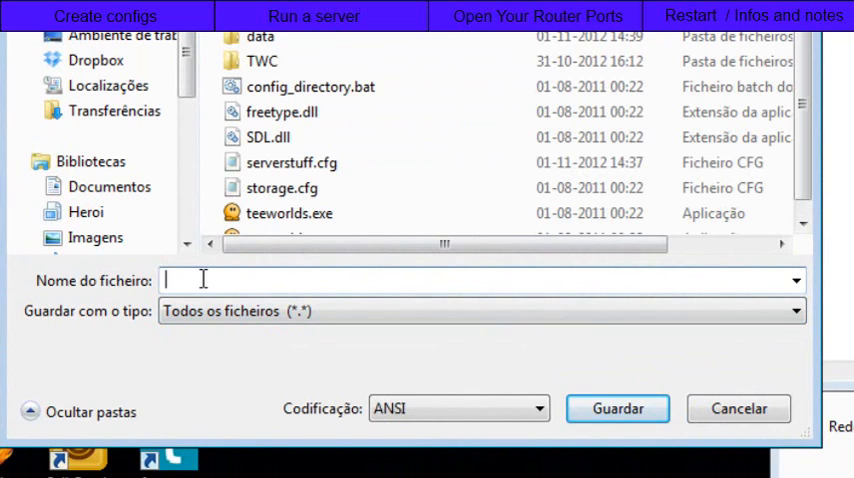
pyautogui.write('server.cfg')
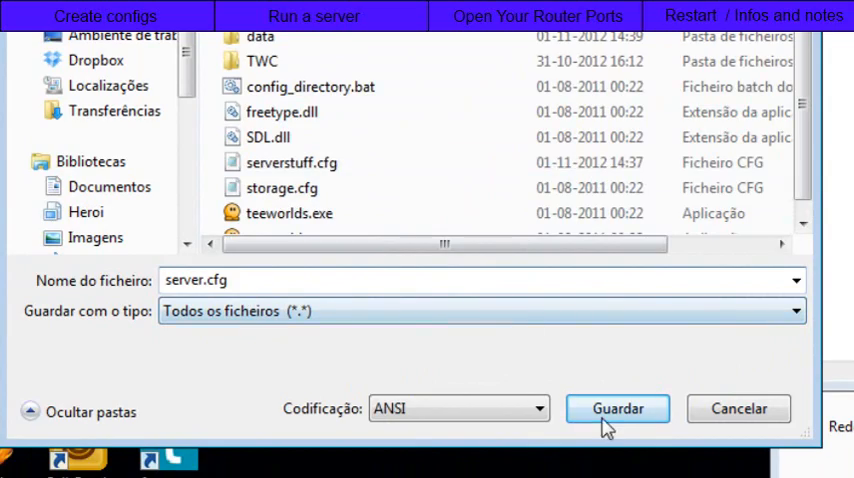
pyautogui.click(617, 408)
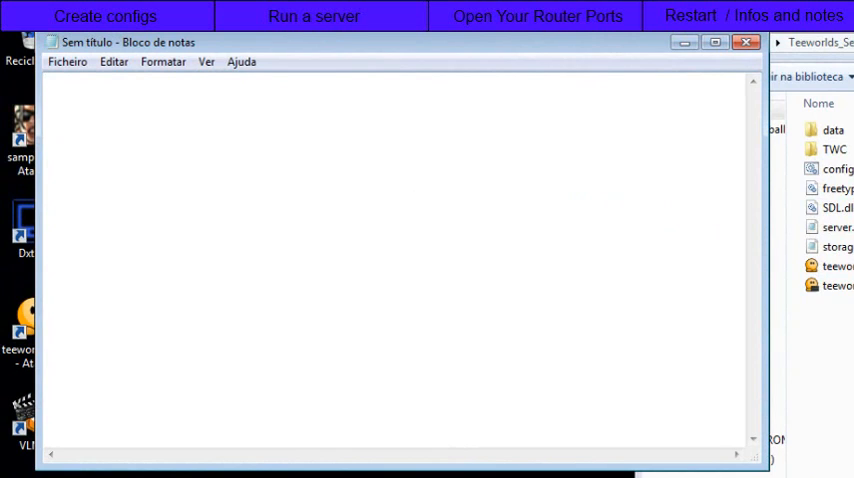
# Type 'teeworlds_srv.exe -f server.cfg' as the first line of the new document.
pyautogui.write('teeworlds_')
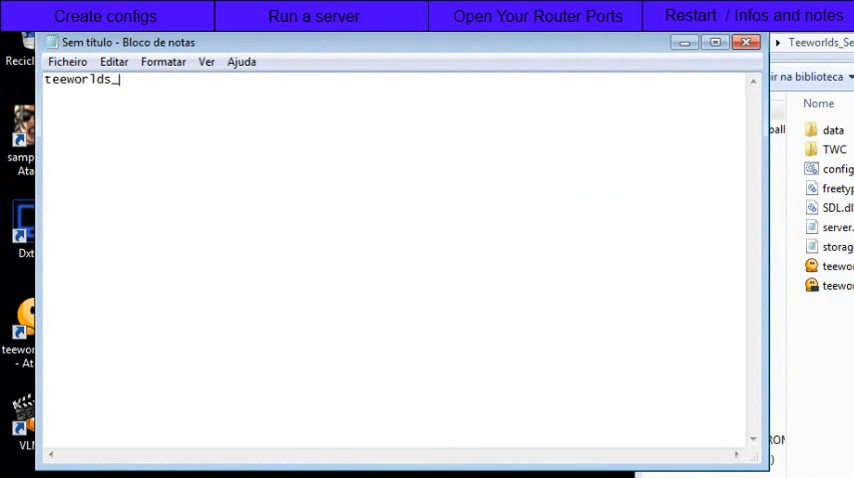
pyautogui.write('sr')
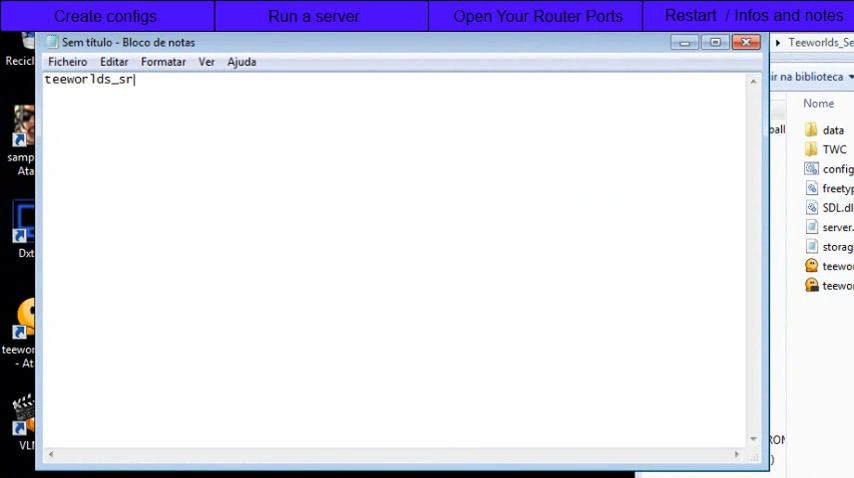
pyautogui.write('v.exe')
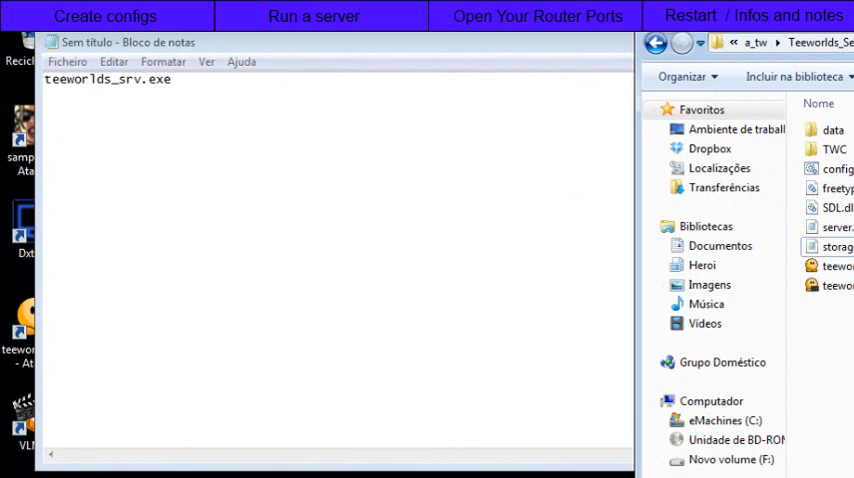
pyautogui.click(183, 104)
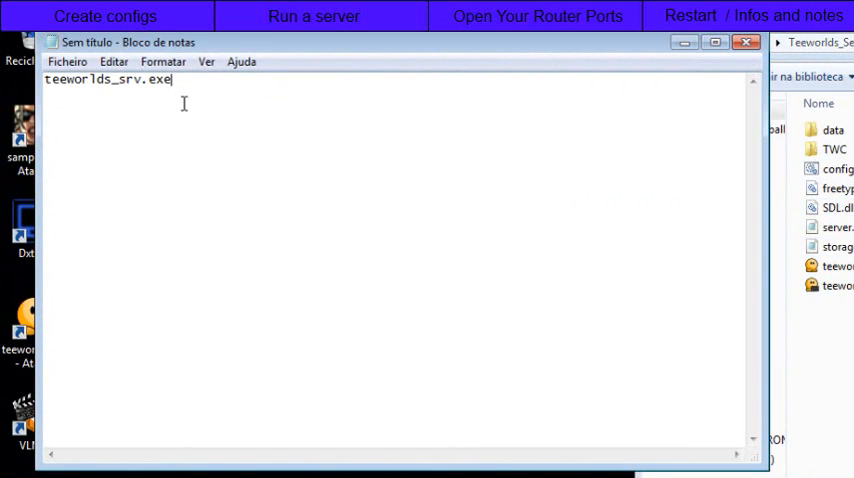
pyautogui.write('-f')
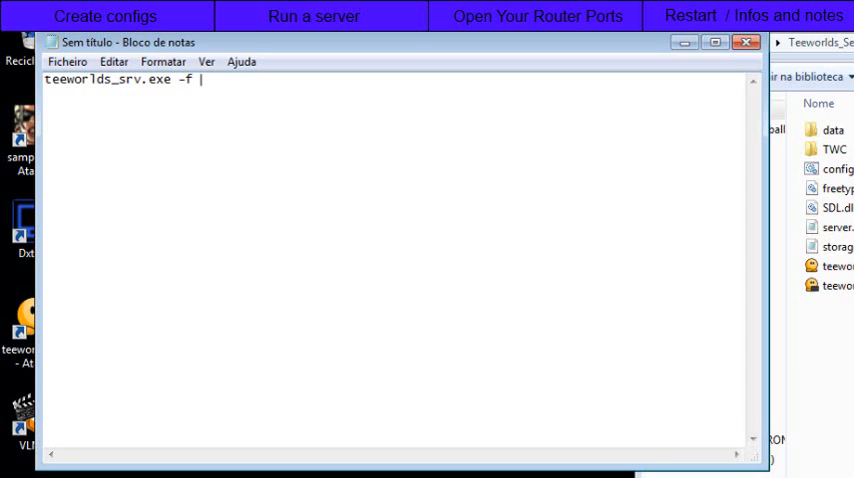
pyautogui.write('server.')
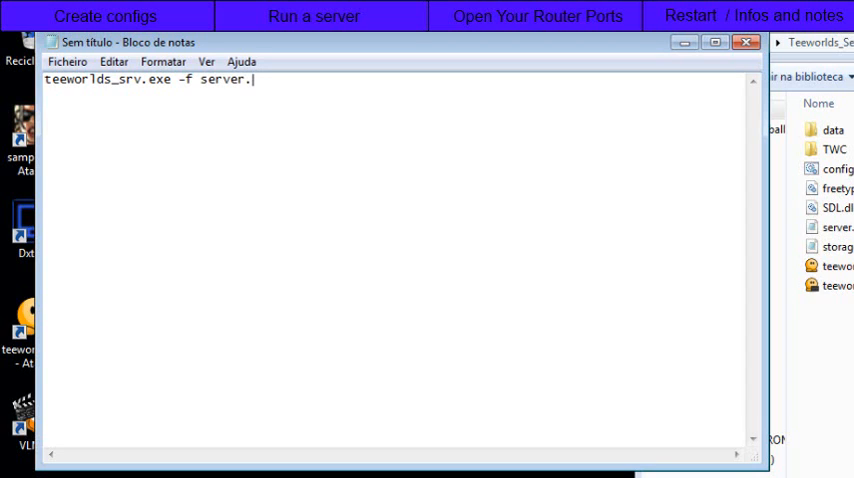
pyautogui.write('cfg')
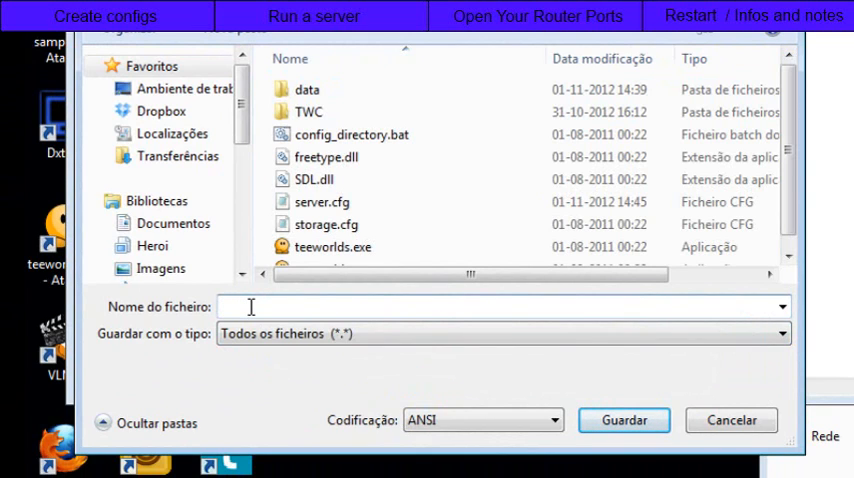
# Save the launch command as runner.bat in the Teeworlds server folder.
pyautogui.write('runner.')
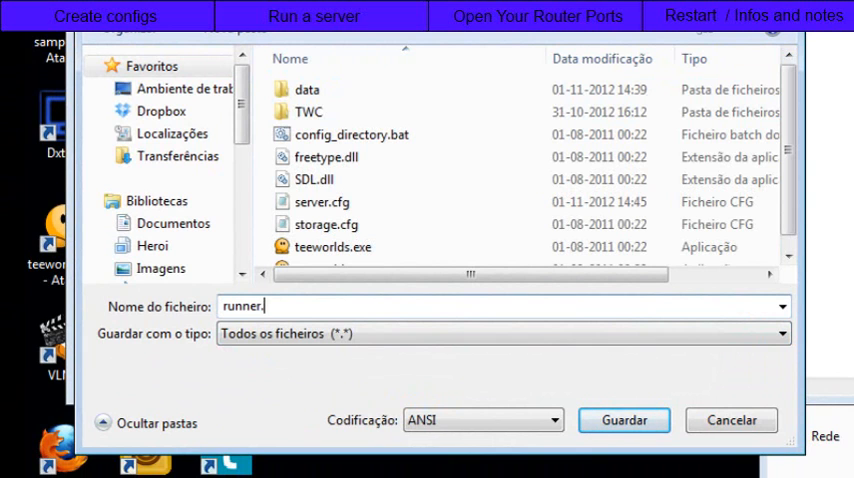
pyautogui.write('.bat')
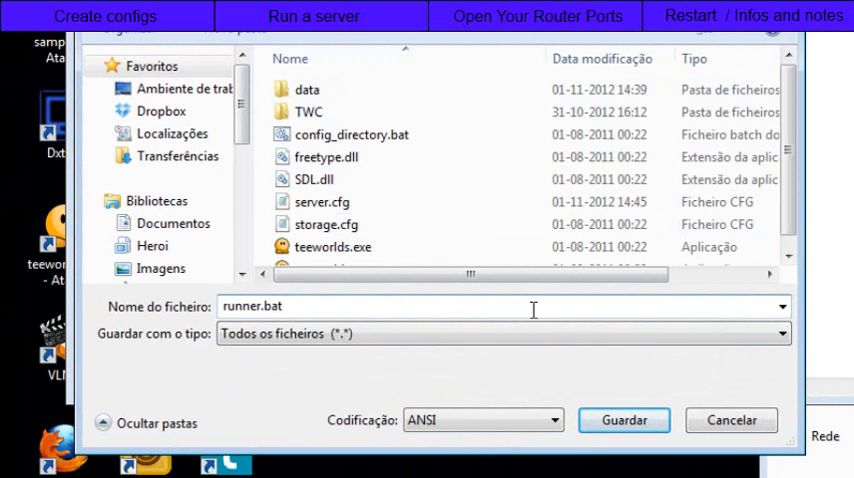
pyautogui.click(623, 420)
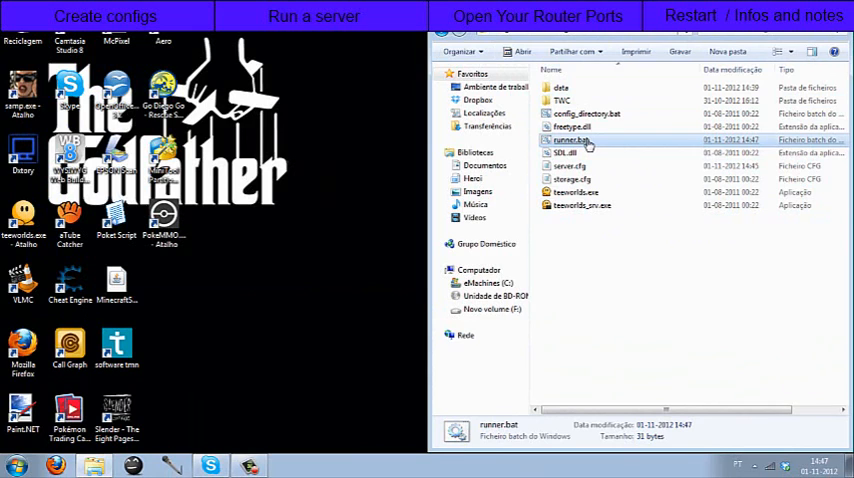
# Run runner.bat to start the Teeworlds server.
pyautogui.doubleClick(571, 140)
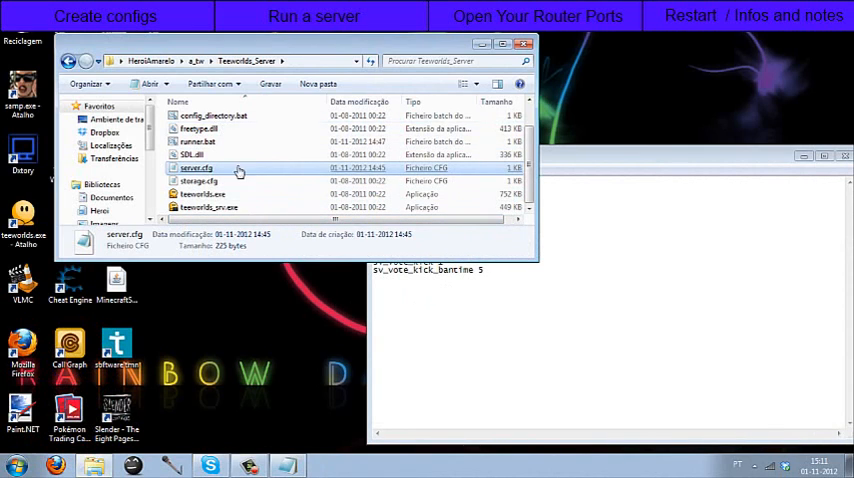
# Select server.cfg, then run config_directory.bat to reach the Teeworlds user data folder.
pyautogui.click(210, 115)
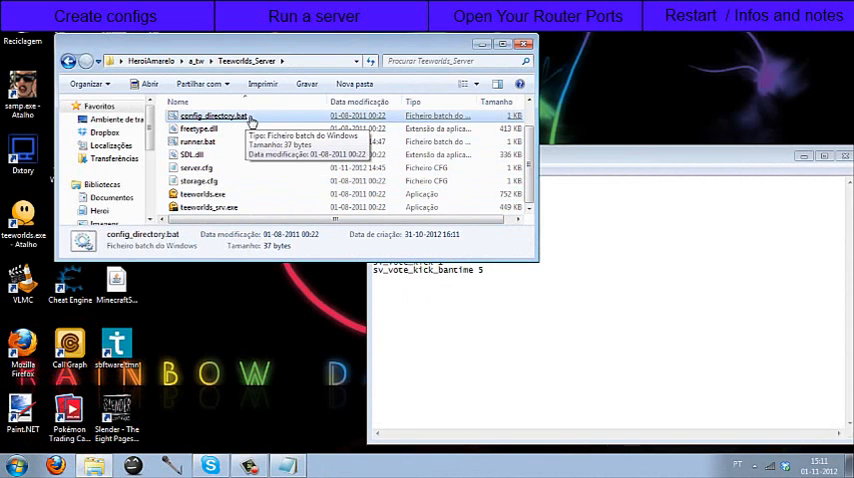
pyautogui.doubleClick(213, 116)
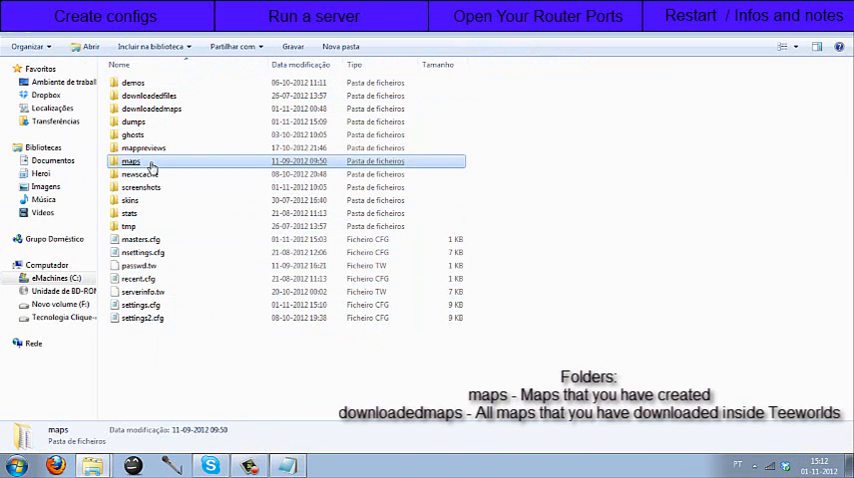
# Locate ytube.map in the user maps folder, then open the server's data\maps folder.
pyautogui.doubleClick(131, 161)
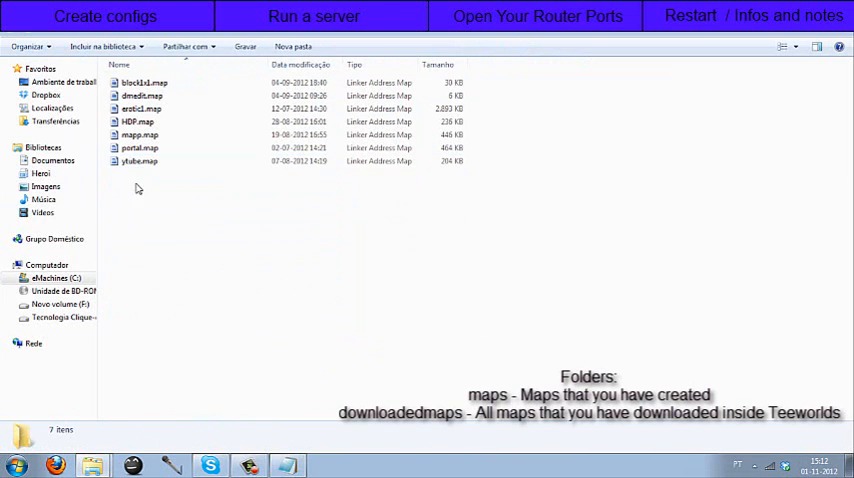
pyautogui.click(139, 161)
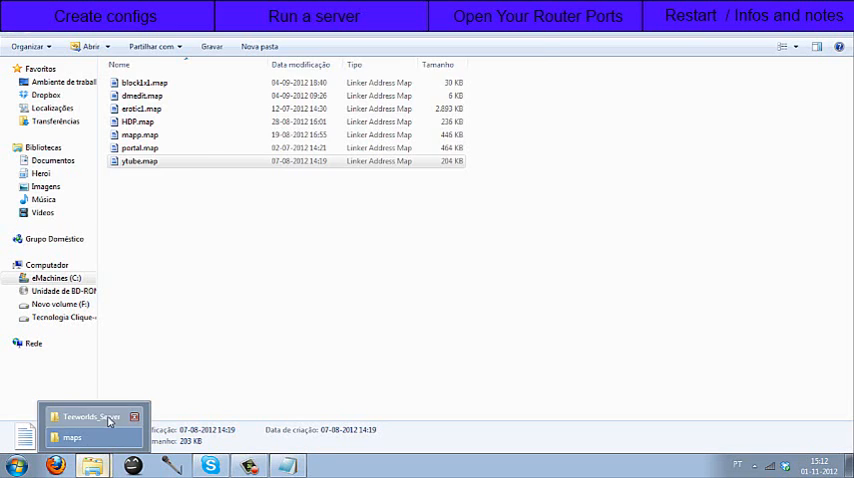
pyautogui.click(90, 417)
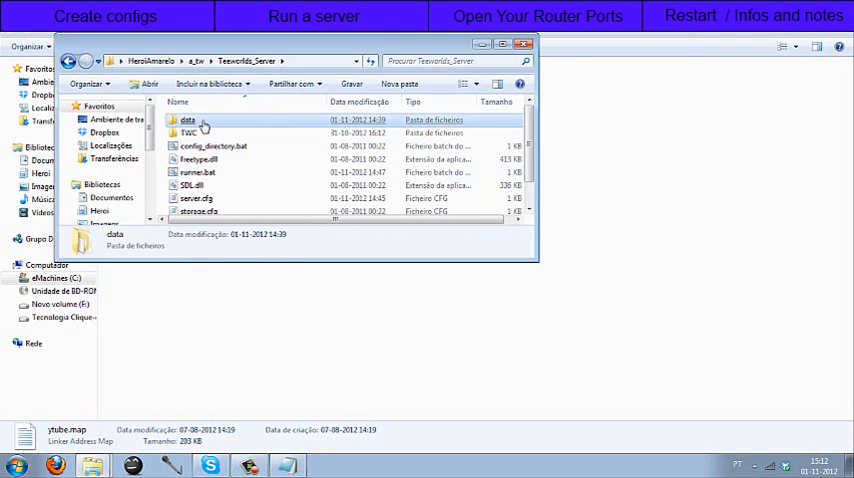
pyautogui.doubleClick(188, 120)
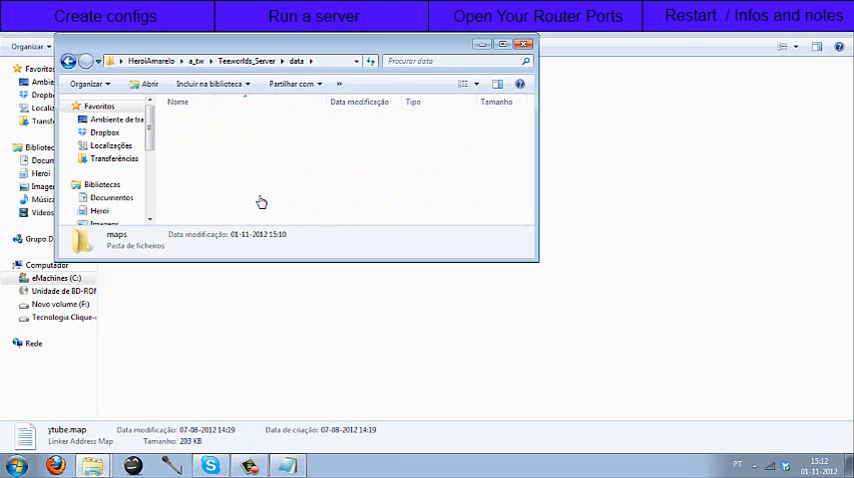
pyautogui.doubleClick(116, 240)
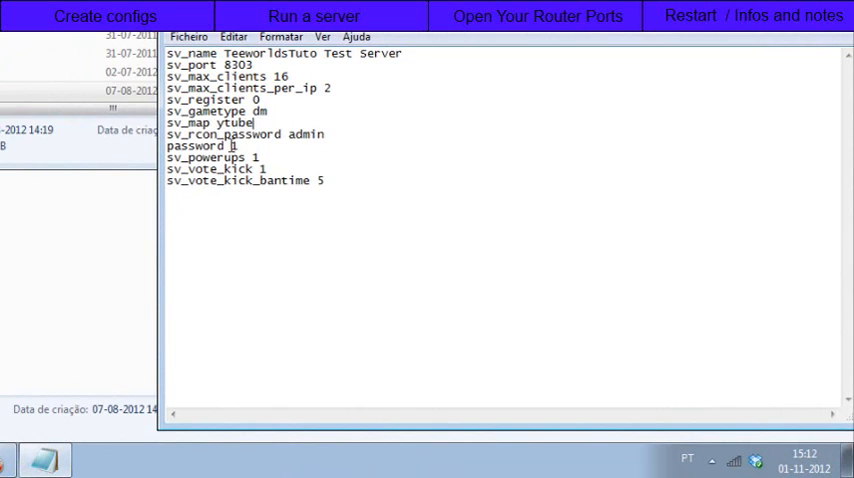
# Place the cursor in the server.cfg text to edit the sv_map line.
pyautogui.click(388, 169)
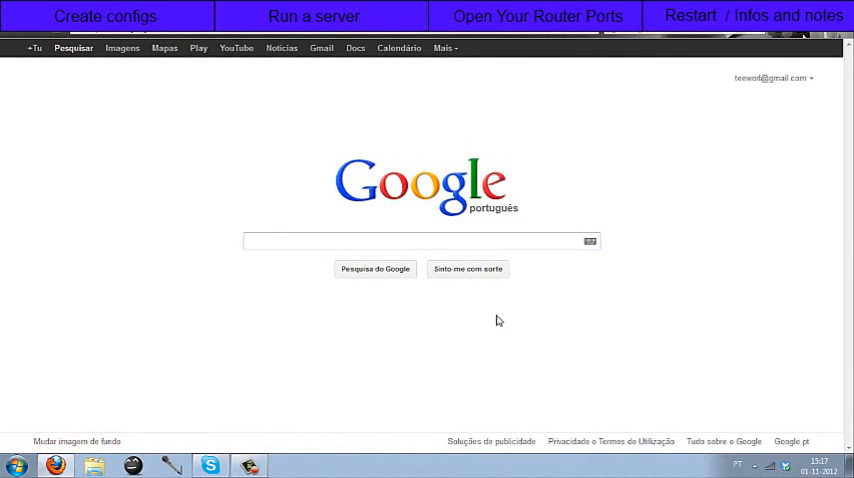
pyautogui.moveTo(276, 159)
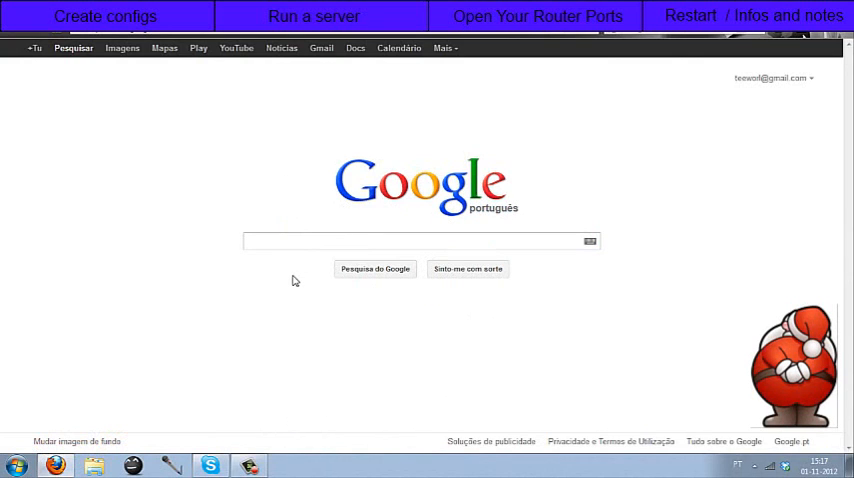
# Search Google for Thomson TG784 port forwarding instructions for a Minecraft server.
pyautogui.click(420, 241)
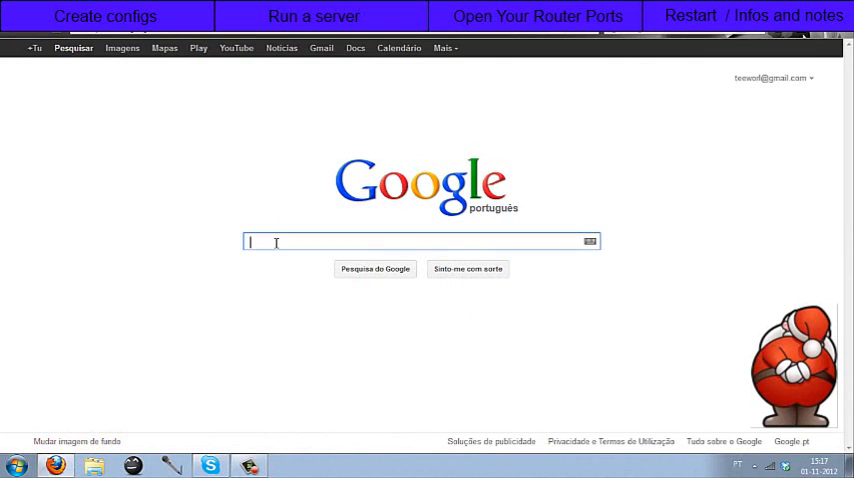
pyautogui.write('pc')
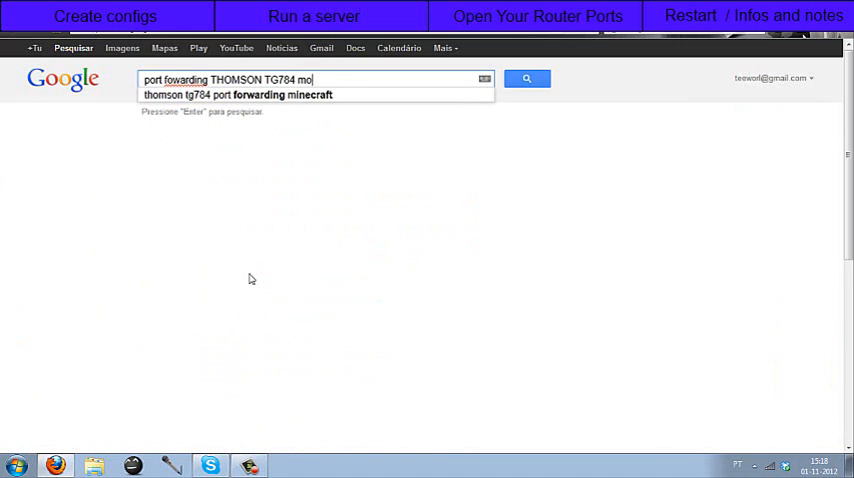
pyautogui.write('inecraft ser')
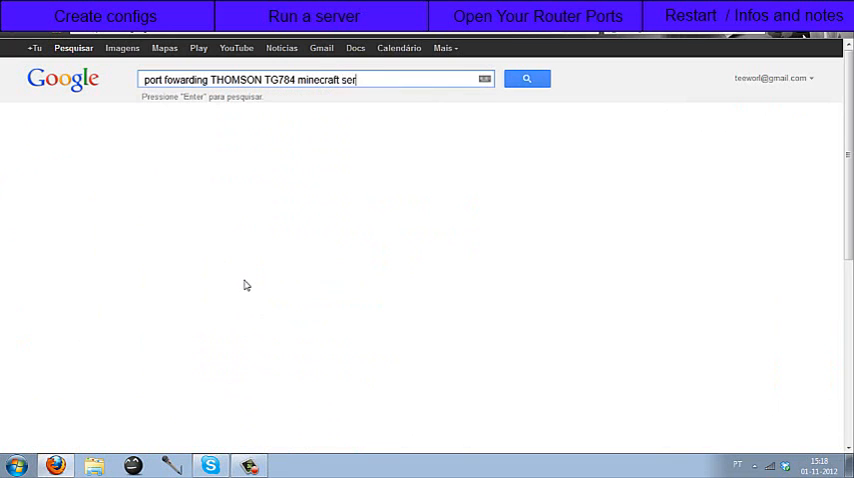
pyautogui.press('enter')
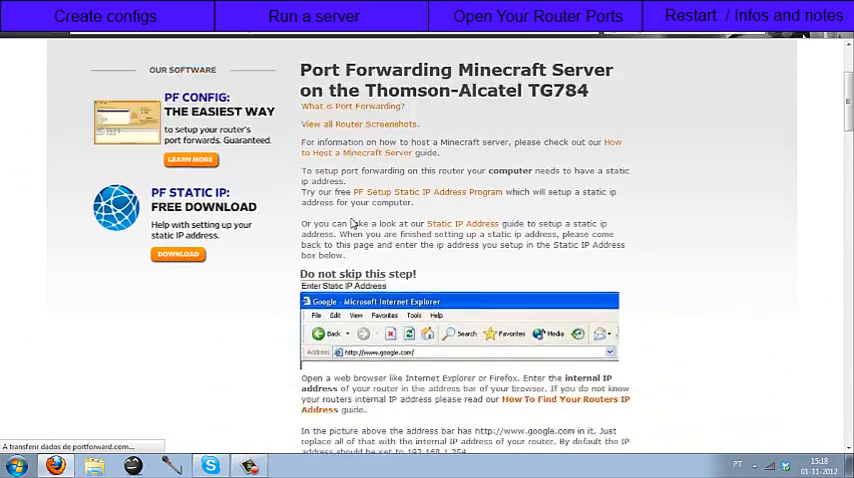
# Scroll the TG784 guide down to the Entry #1 steps for manually defined port maps.
pyautogui.scroll(-3)
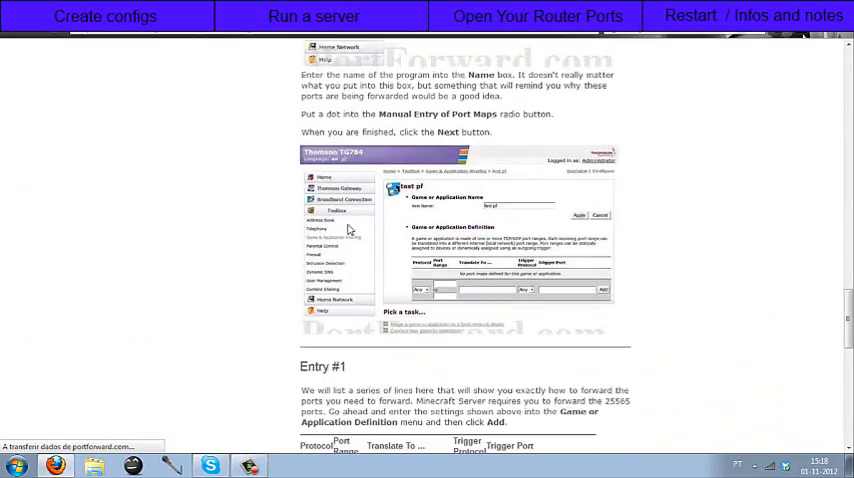
pyautogui.scroll(-3)
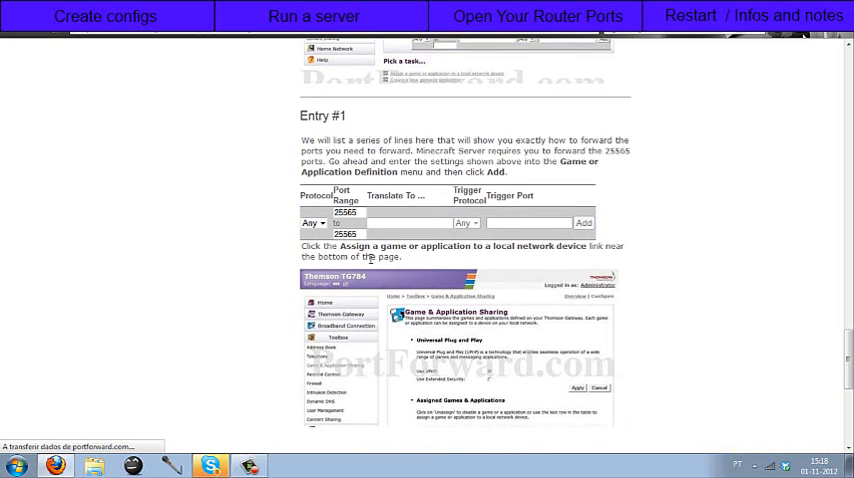
pyautogui.scroll(-3)
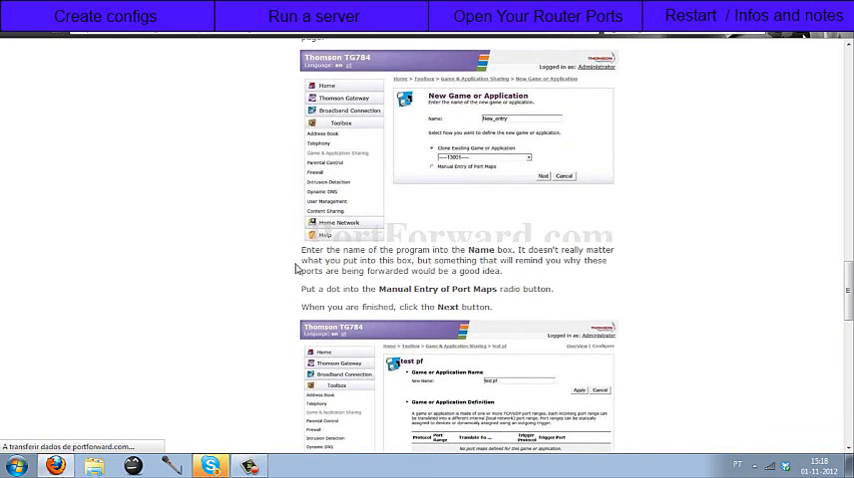